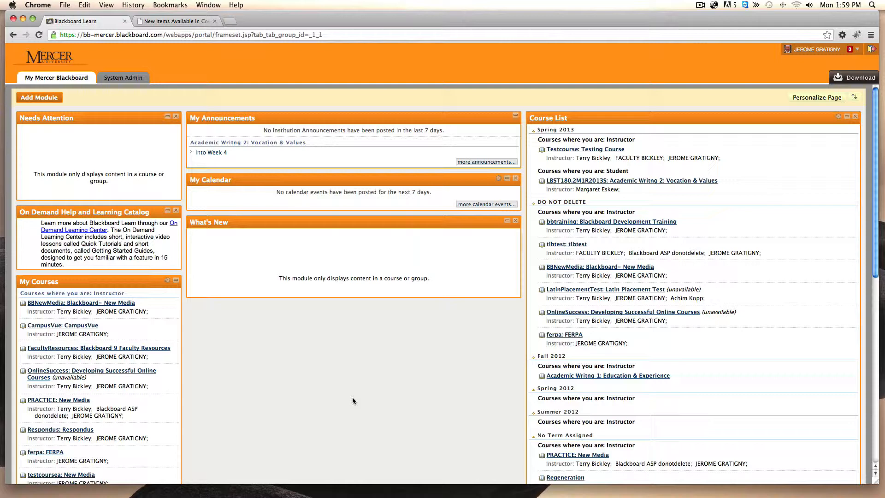
pyautogui.moveTo(59, 399)
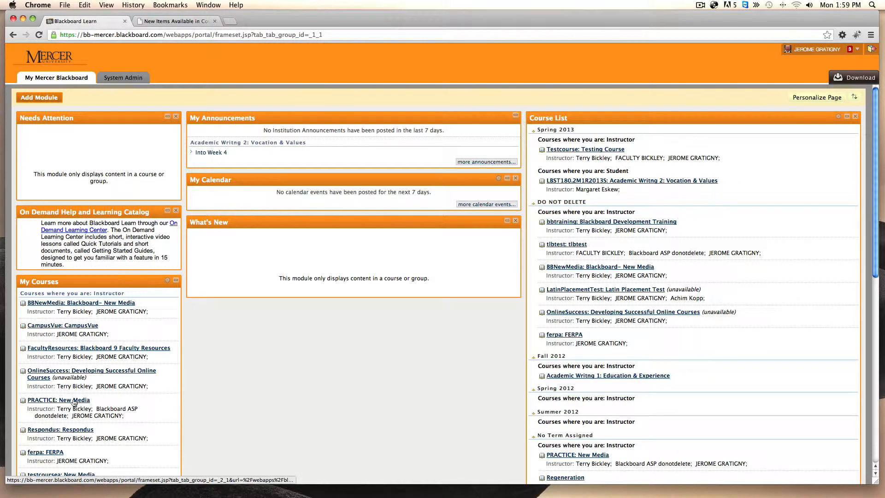
# - Enter the PRACTICE: New Media course and reveal Packages and Utilities in the Control Panel
pyautogui.click(58, 399)
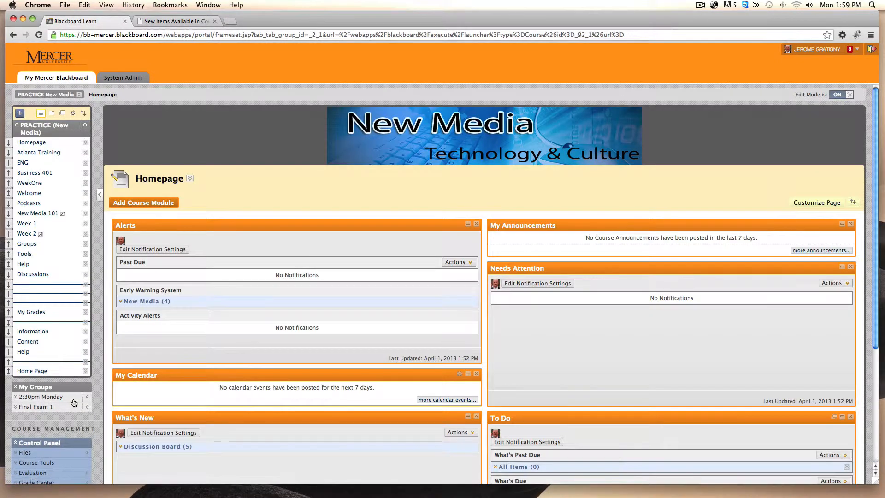
pyautogui.scroll(-3)
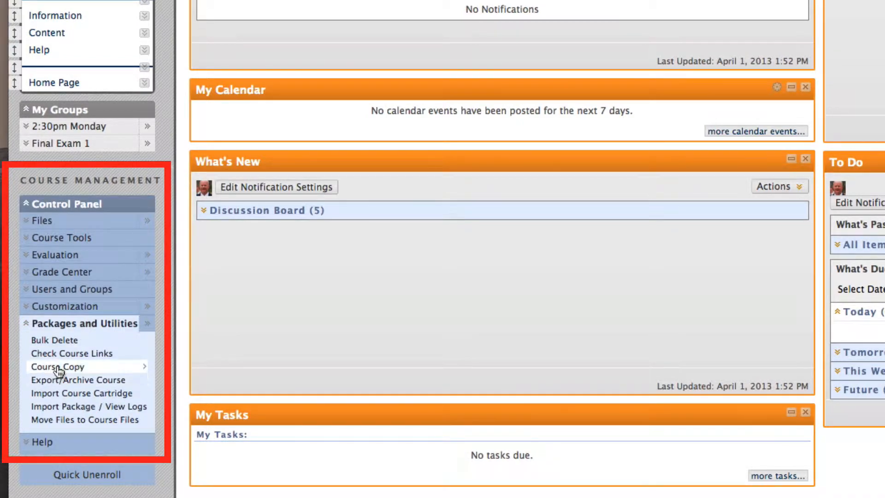
# - Start a Course Copy set to 'Copy Course Materials into an Existing Course'
pyautogui.click(54, 365)
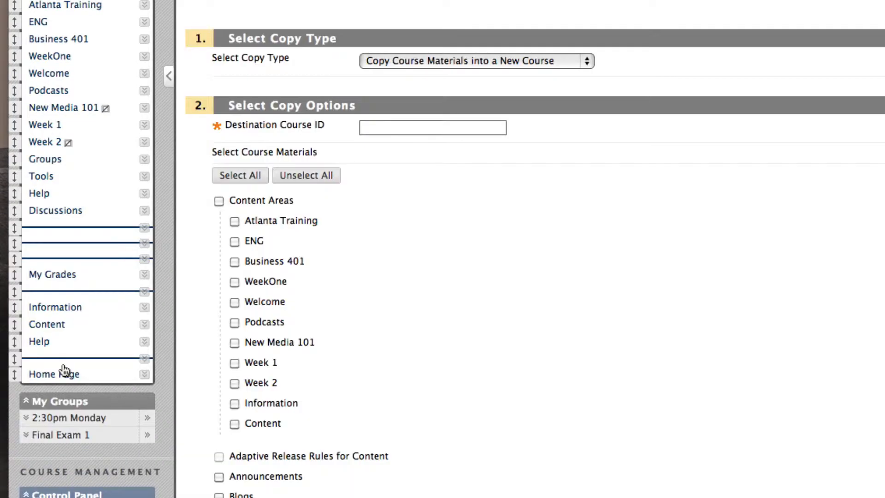
pyautogui.click(587, 61)
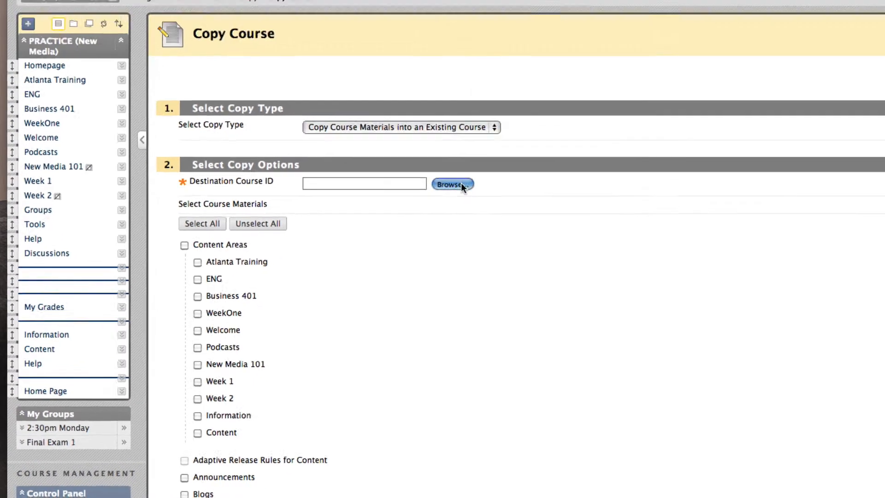
# - Choose testcoursea from the Courses browser as the destination course ID
pyautogui.click(451, 184)
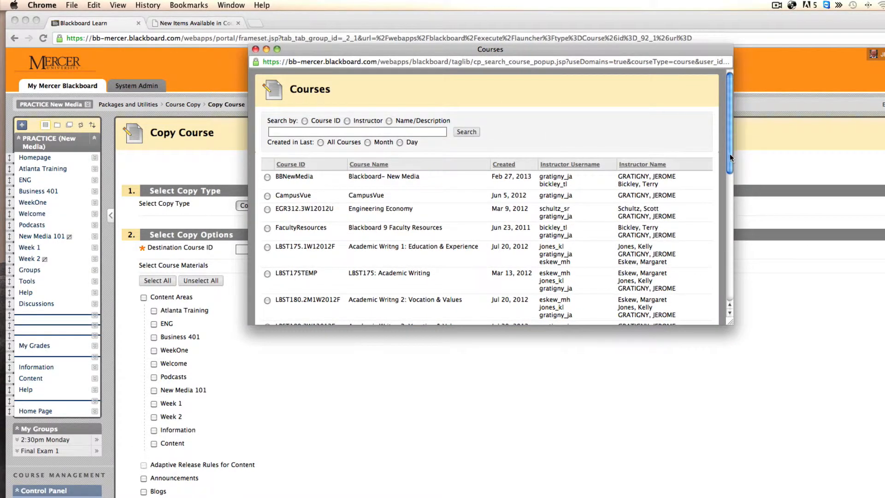
pyautogui.scroll(-3)
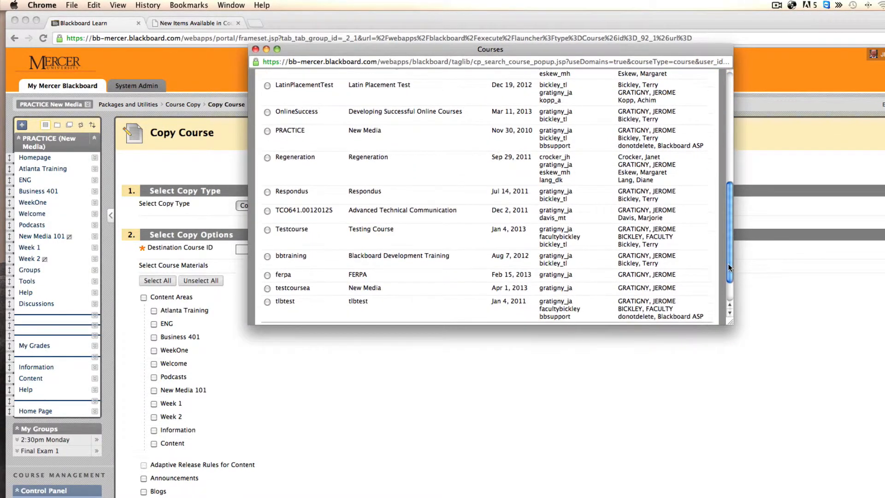
pyautogui.click(268, 289)
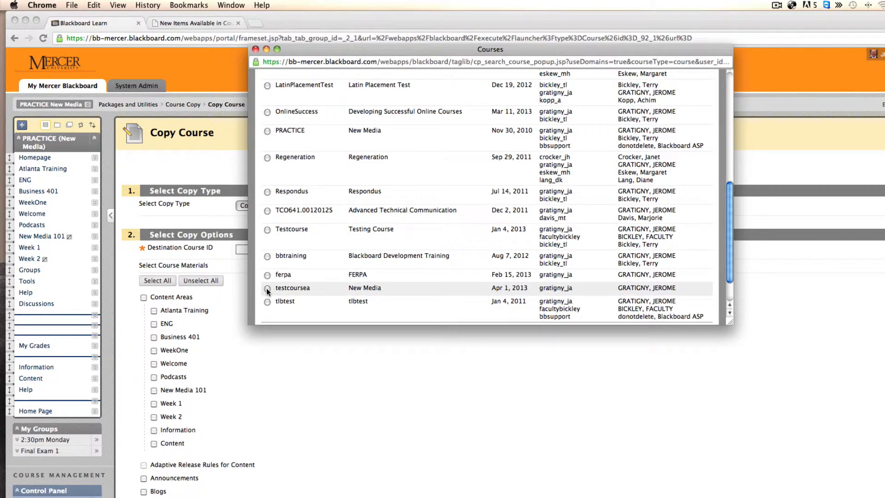
pyautogui.click(267, 288)
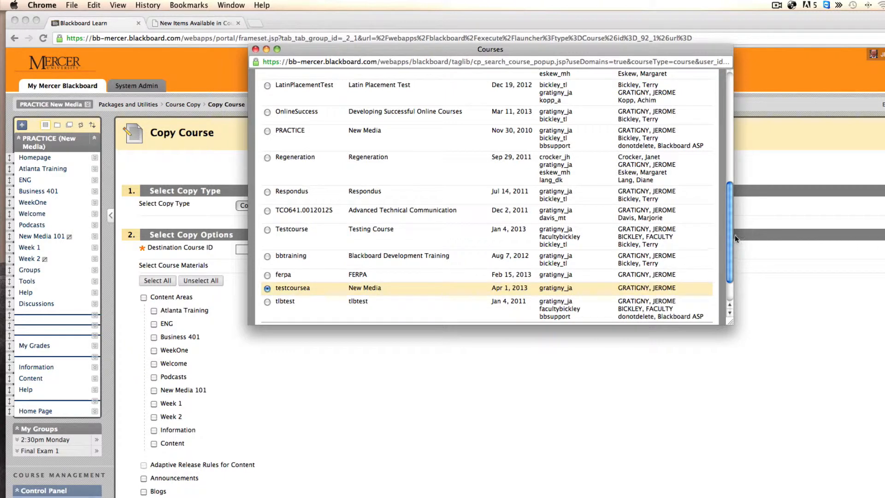
pyautogui.scroll(3)
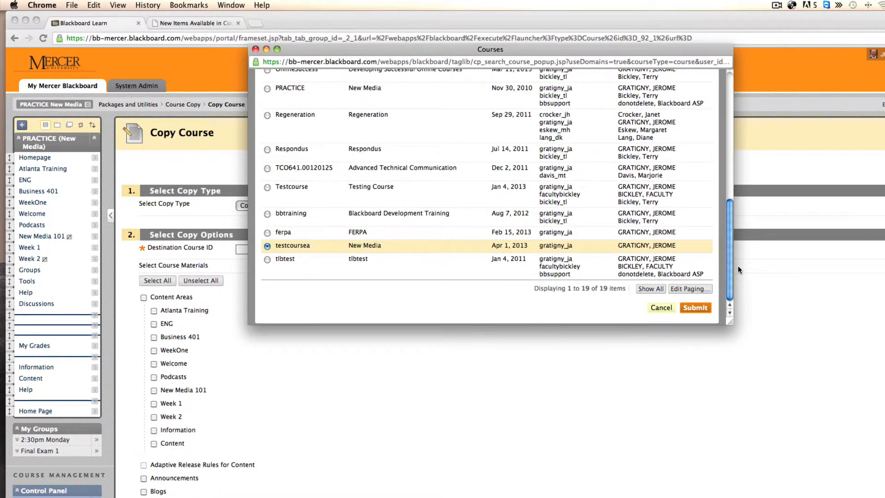
pyautogui.click(695, 308)
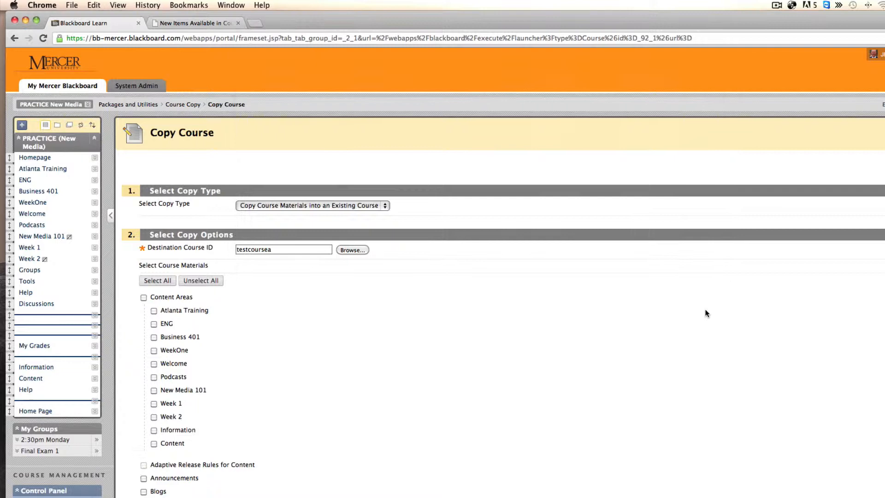
# - Select All course materials for copying and review the checked list
pyautogui.click(156, 280)
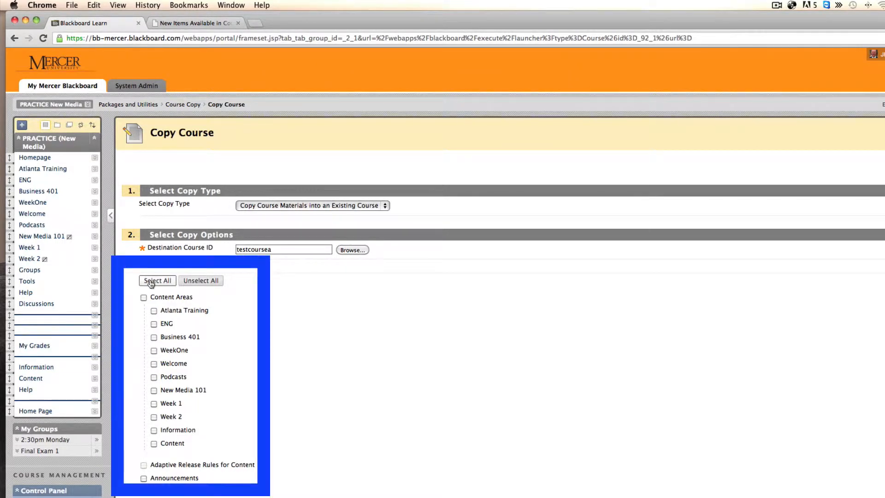
pyautogui.click(157, 280)
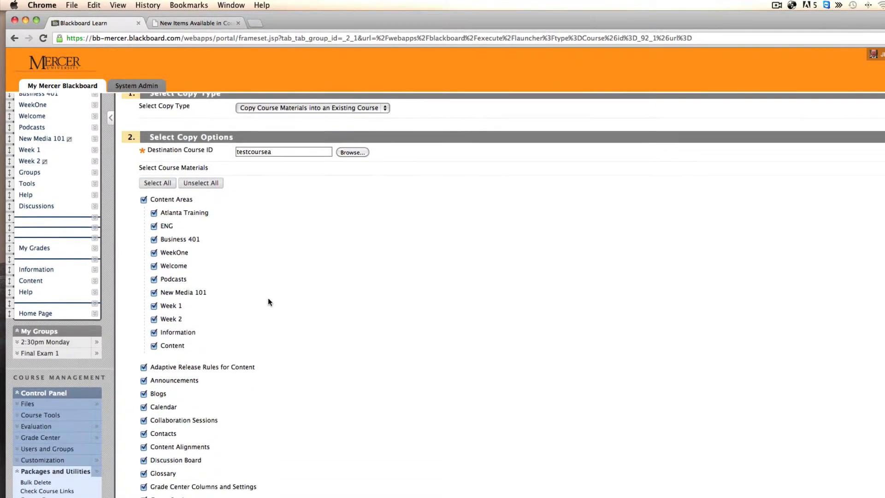
pyautogui.scroll(-3)
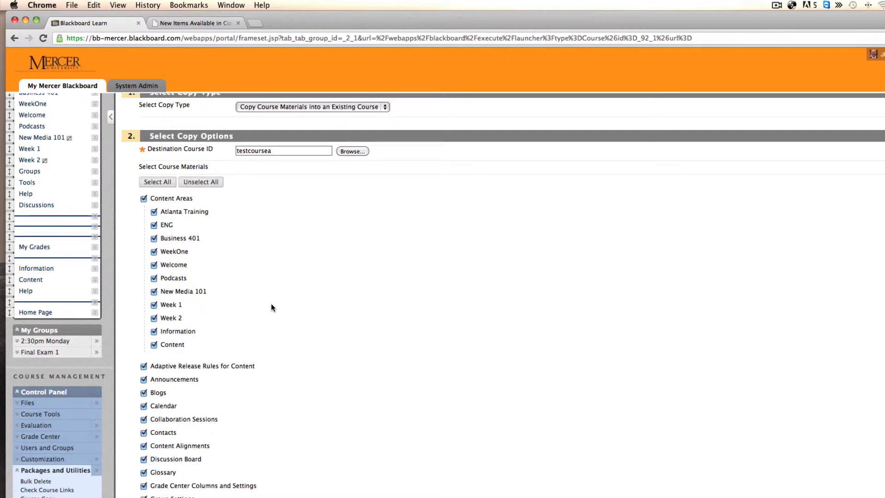
pyautogui.scroll(-3)
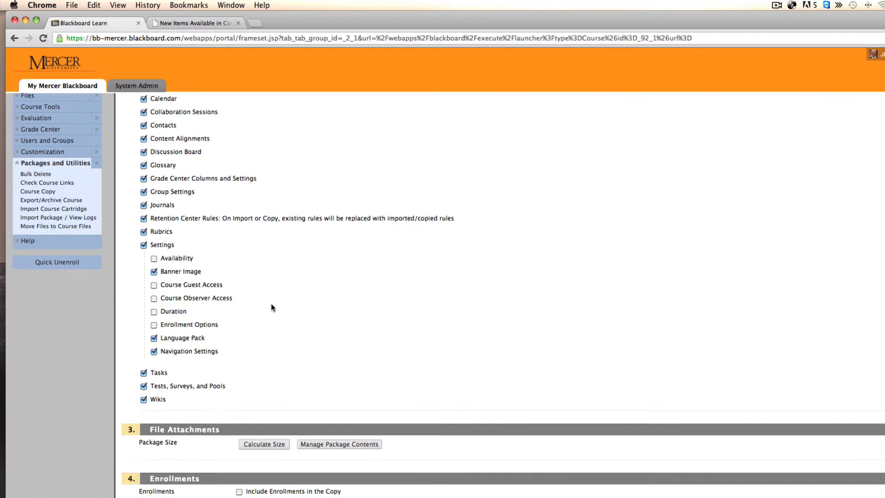
# - Calculate the file attachments package size, which comes to 6.05 MB
pyautogui.click(263, 444)
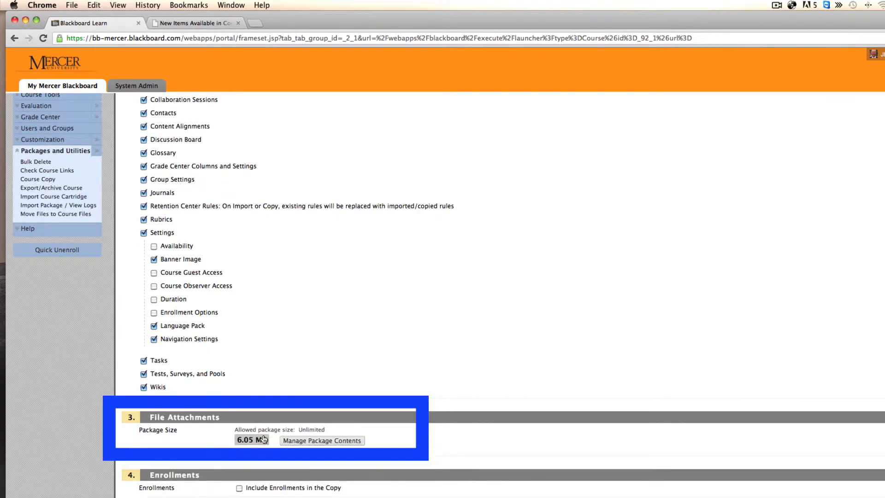
pyautogui.moveTo(188, 429)
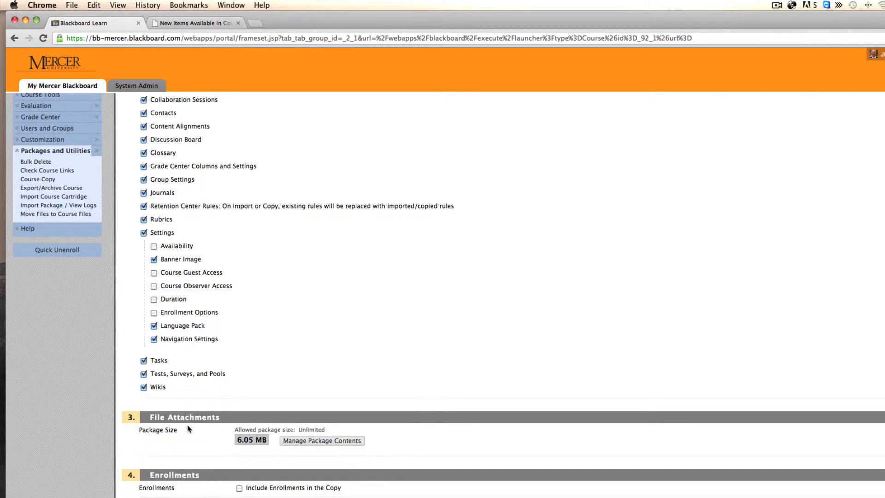
pyautogui.scroll(-3)
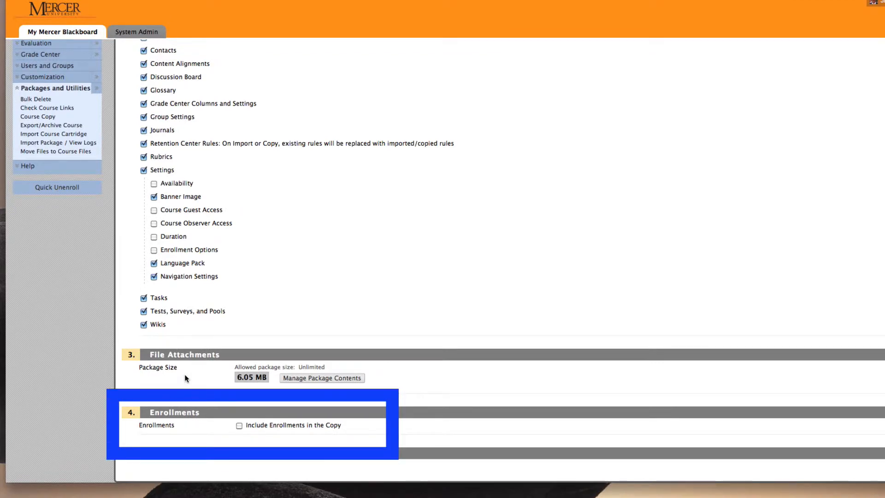
pyautogui.moveTo(257, 434)
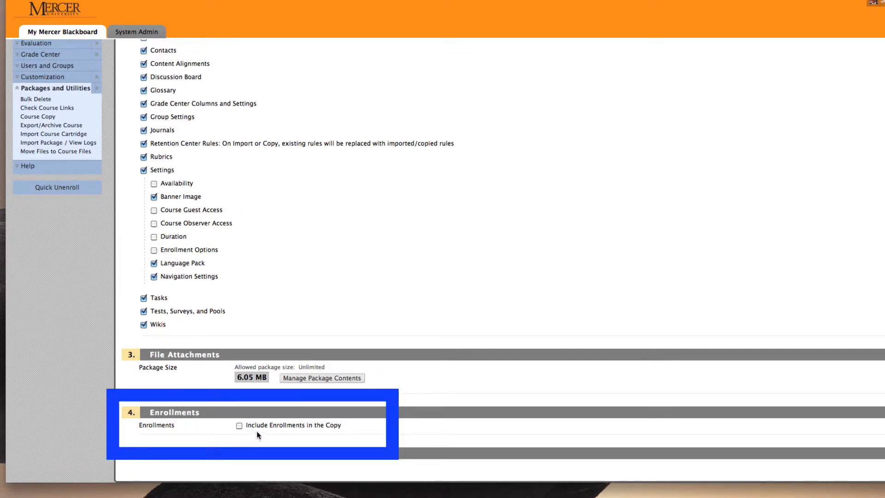
pyautogui.moveTo(355, 433)
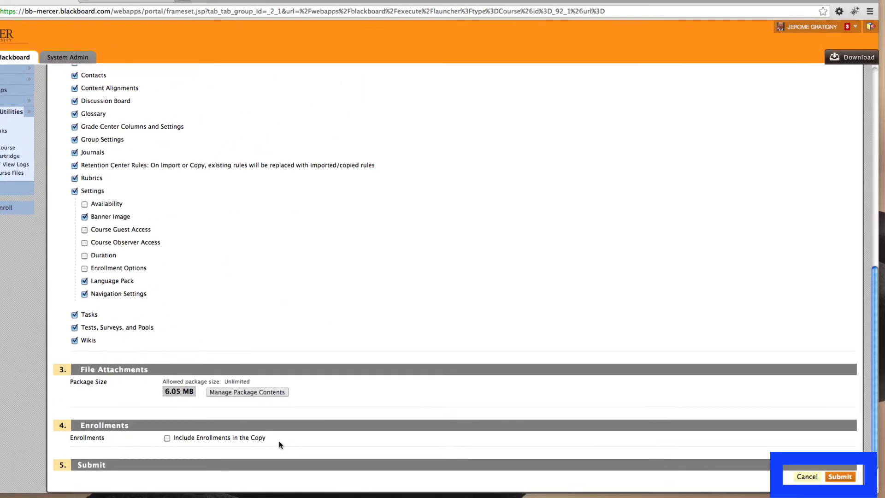
pyautogui.moveTo(280, 446)
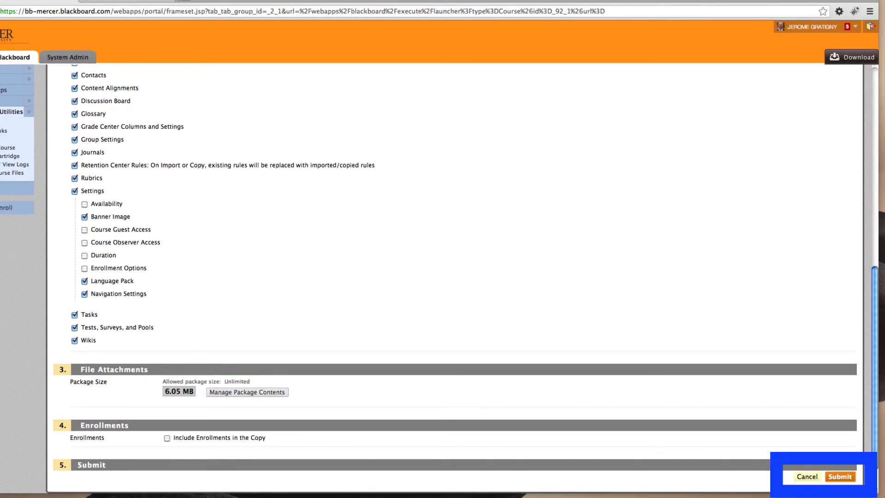
# - Submit the Copy Course form so the copy is queued with a success confirmation
pyautogui.click(839, 477)
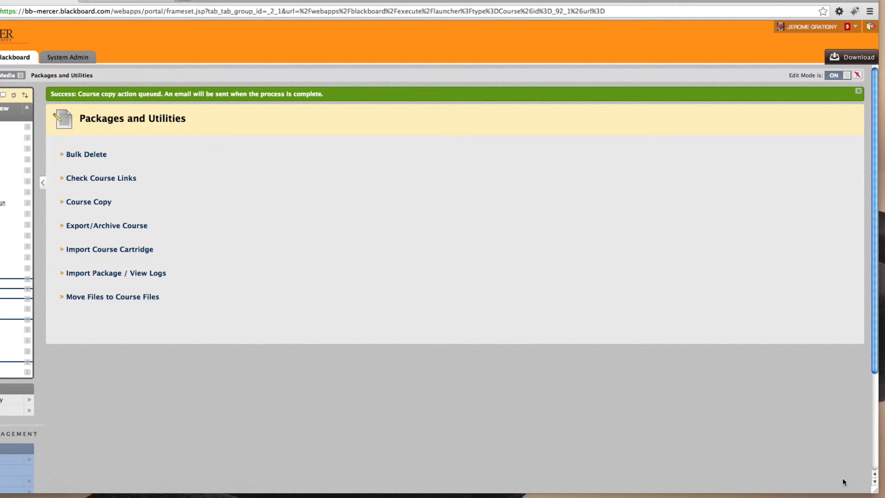
pyautogui.moveTo(533, 299)
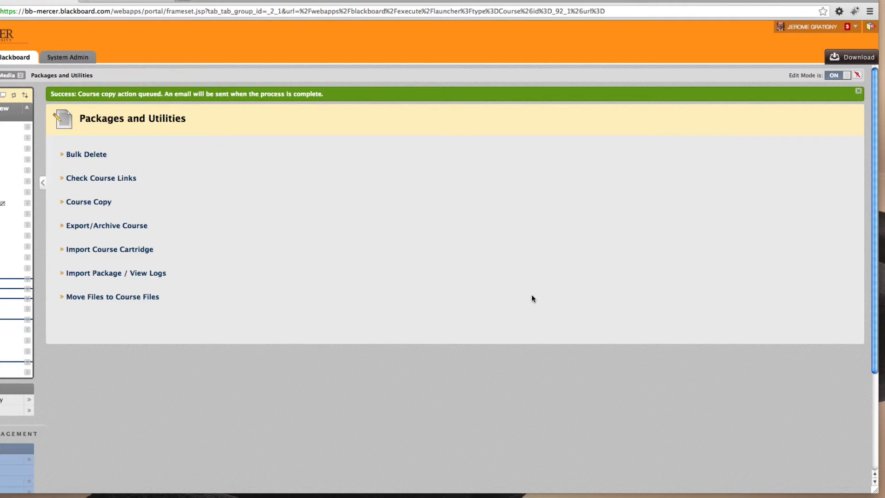